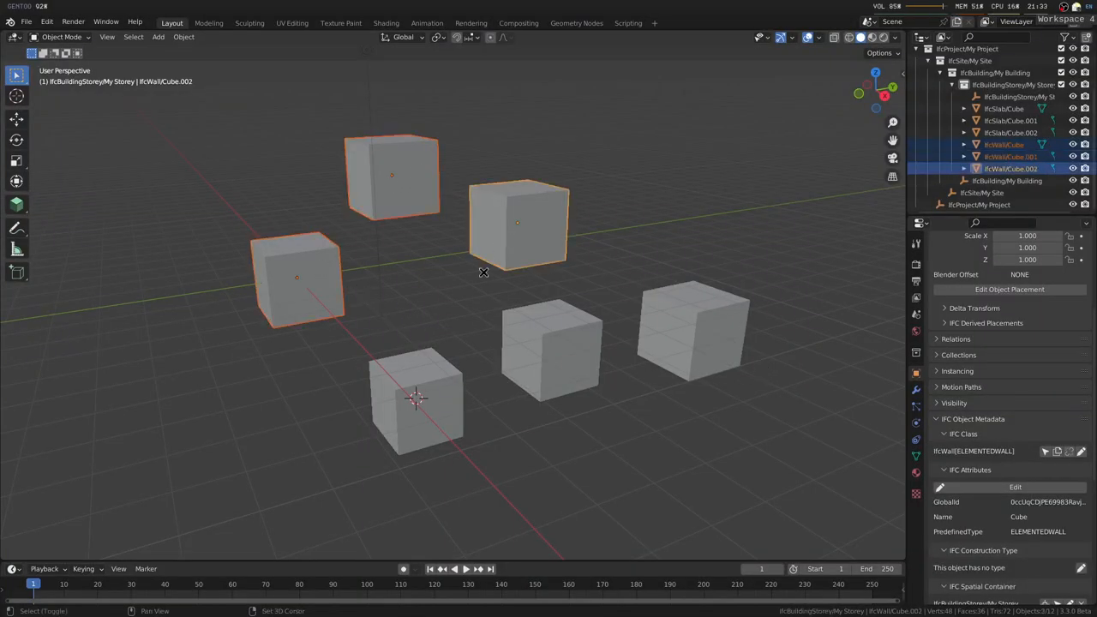
- Select the slab cubes, then the left wall cube, and confirm it has no classification references
left_click(692, 330)
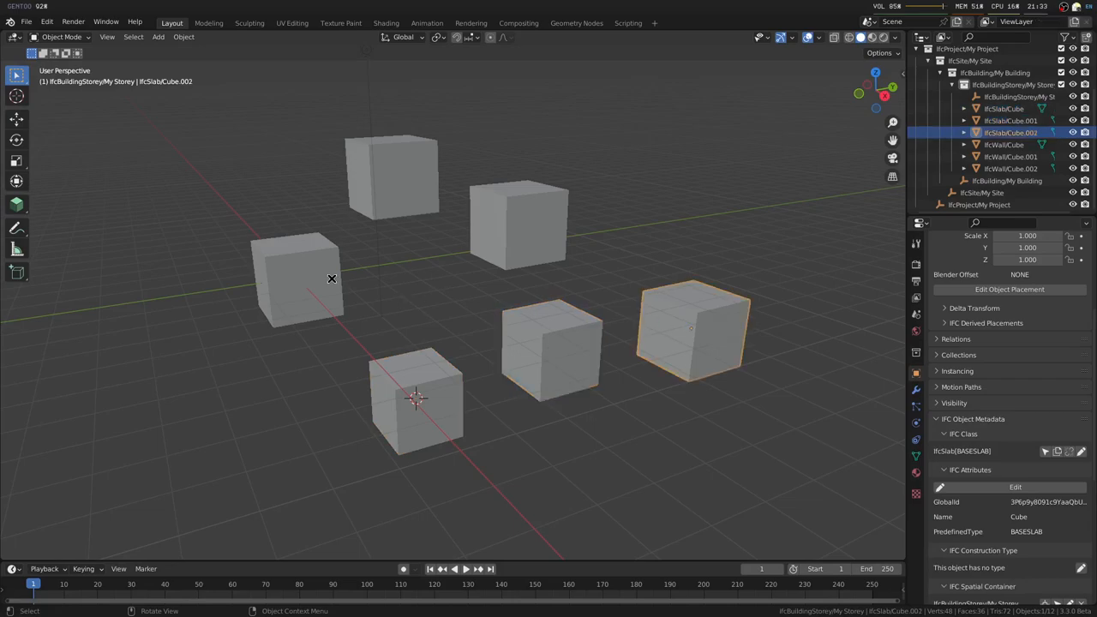
left_click(416, 399)
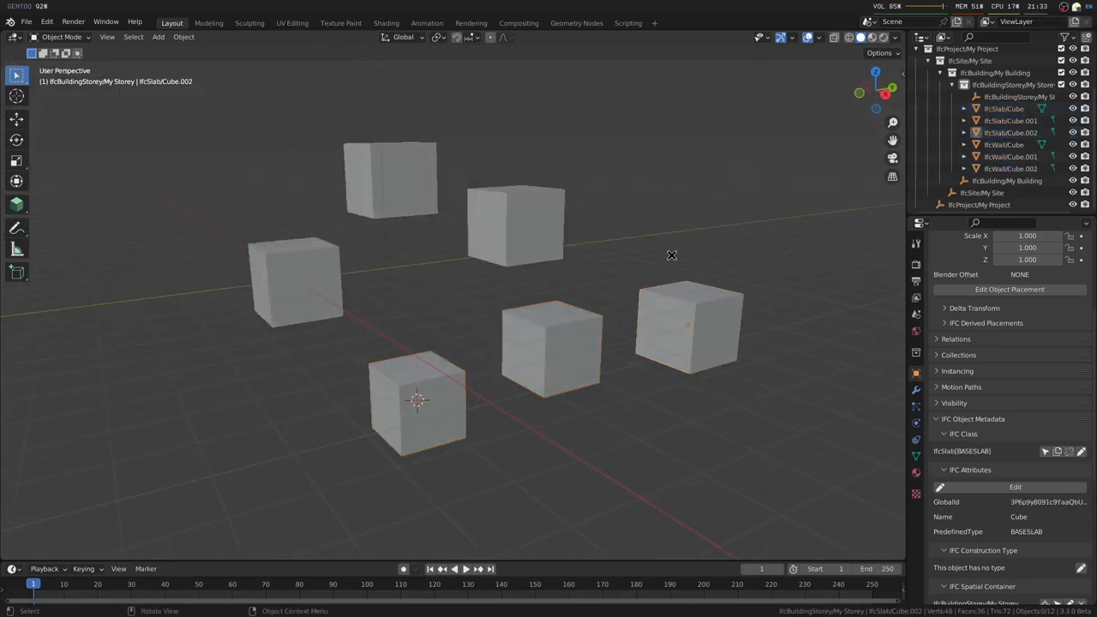
left_click(295, 278)
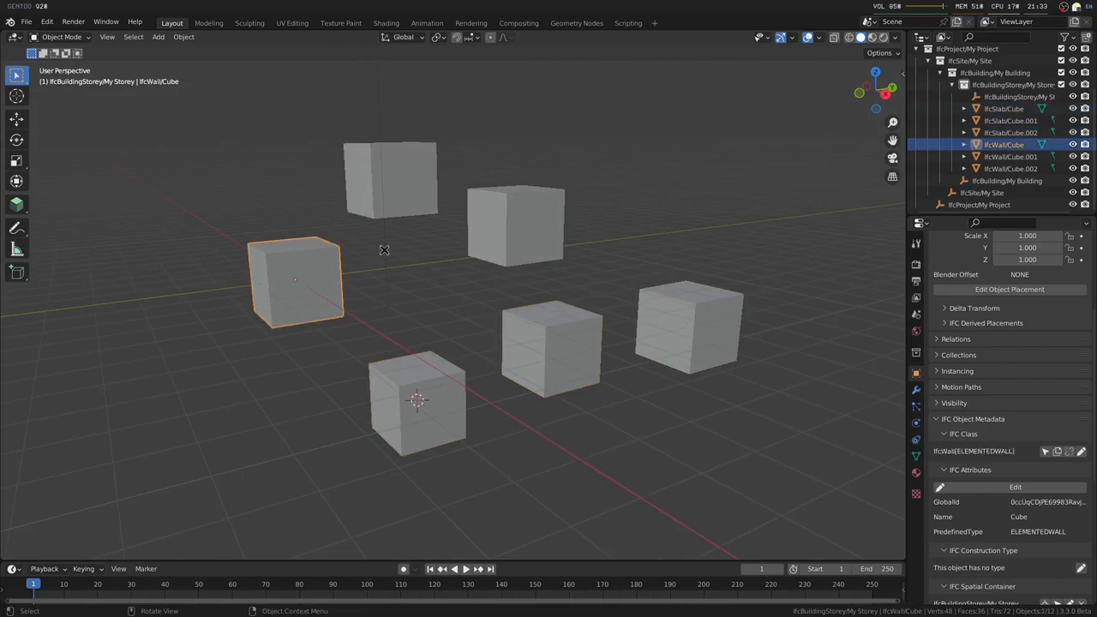
scroll("down", 3)
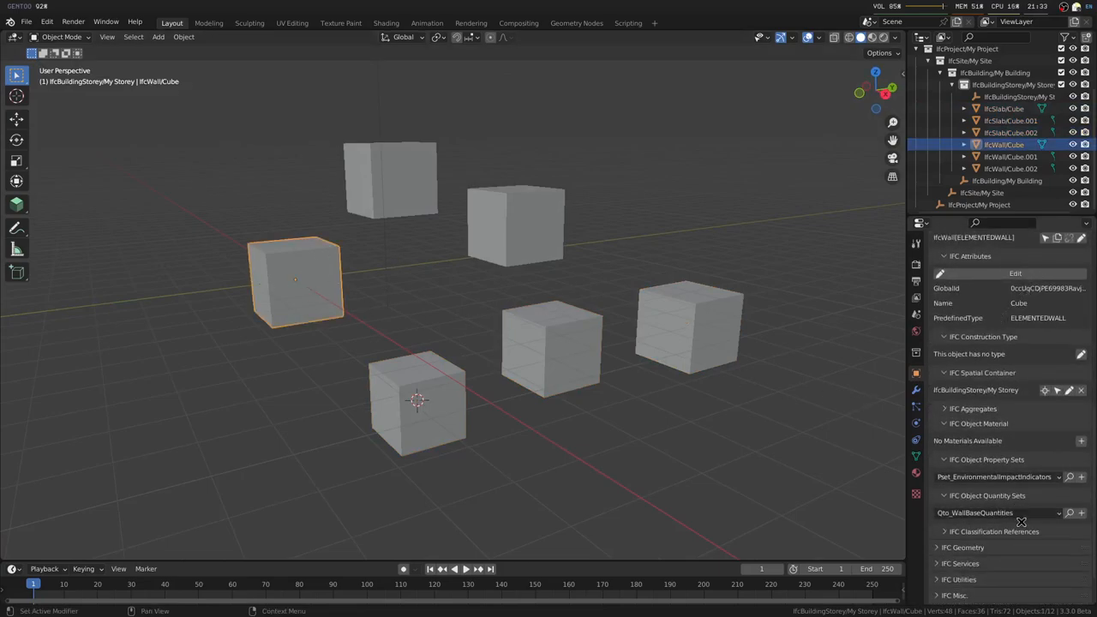
scroll("down", 3)
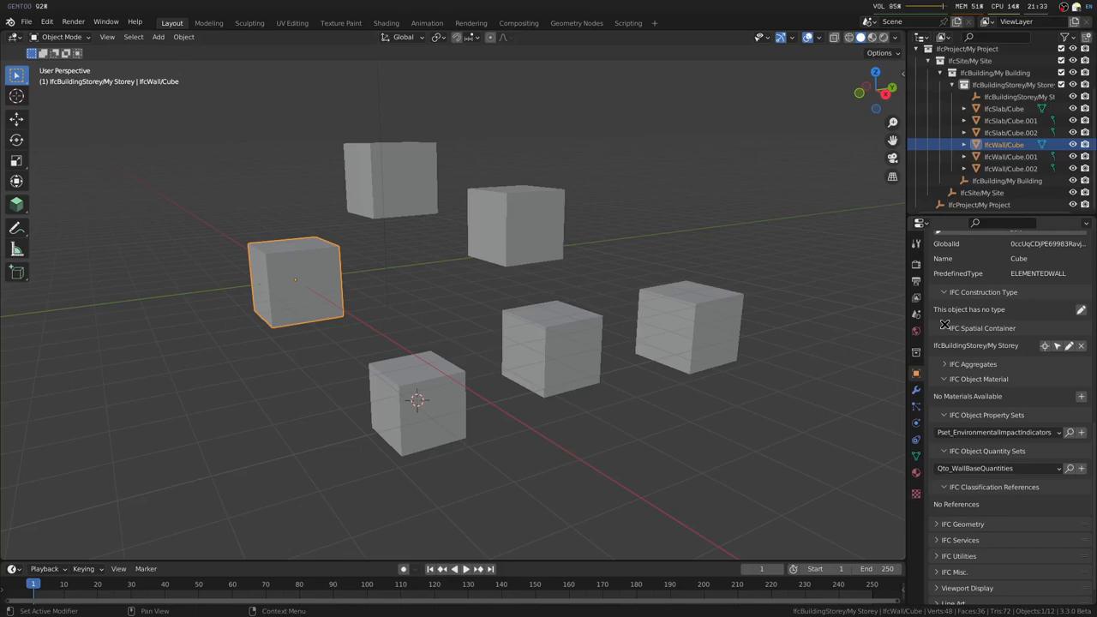
mouse_move(917, 315)
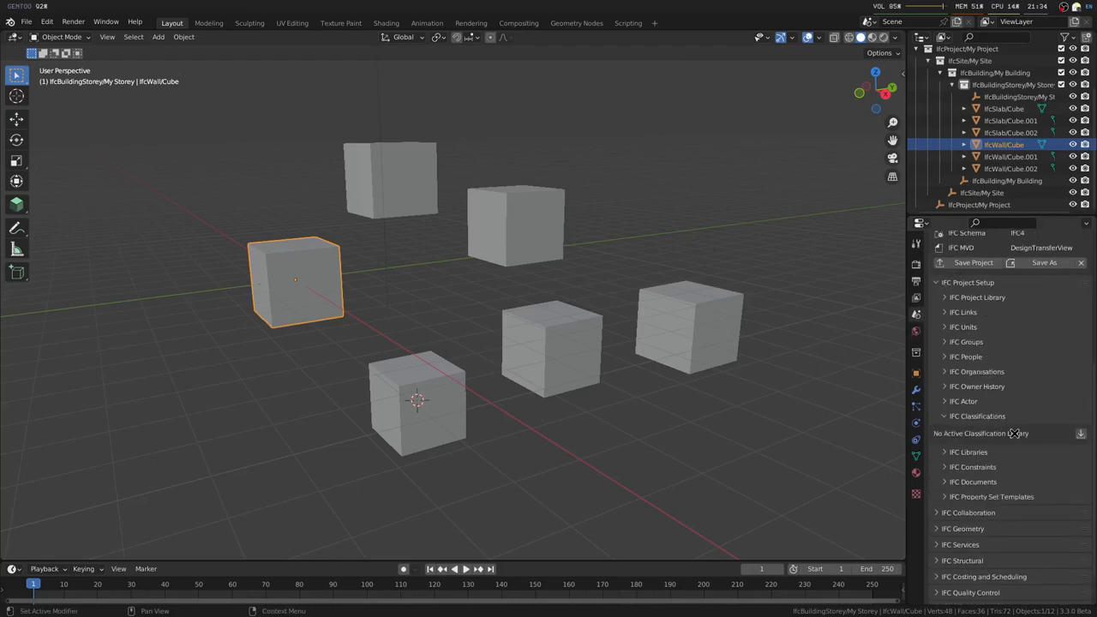
- Pick Uniclass2015_Jan2020.ifc from the classifications folder as the library file
left_click(1081, 433)
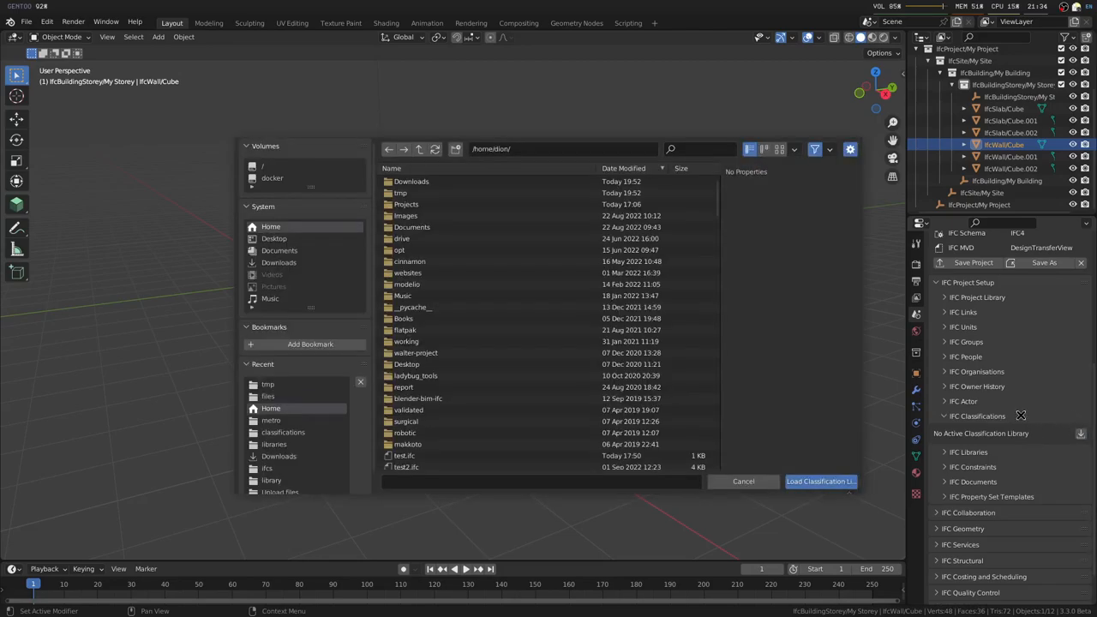
left_click(283, 432)
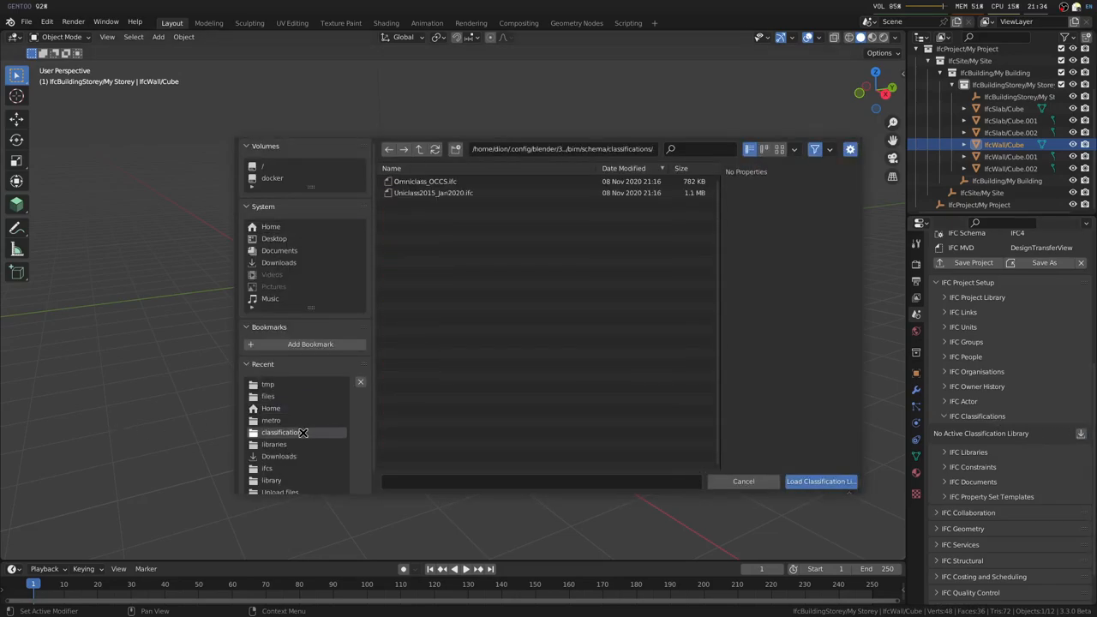
left_click(433, 192)
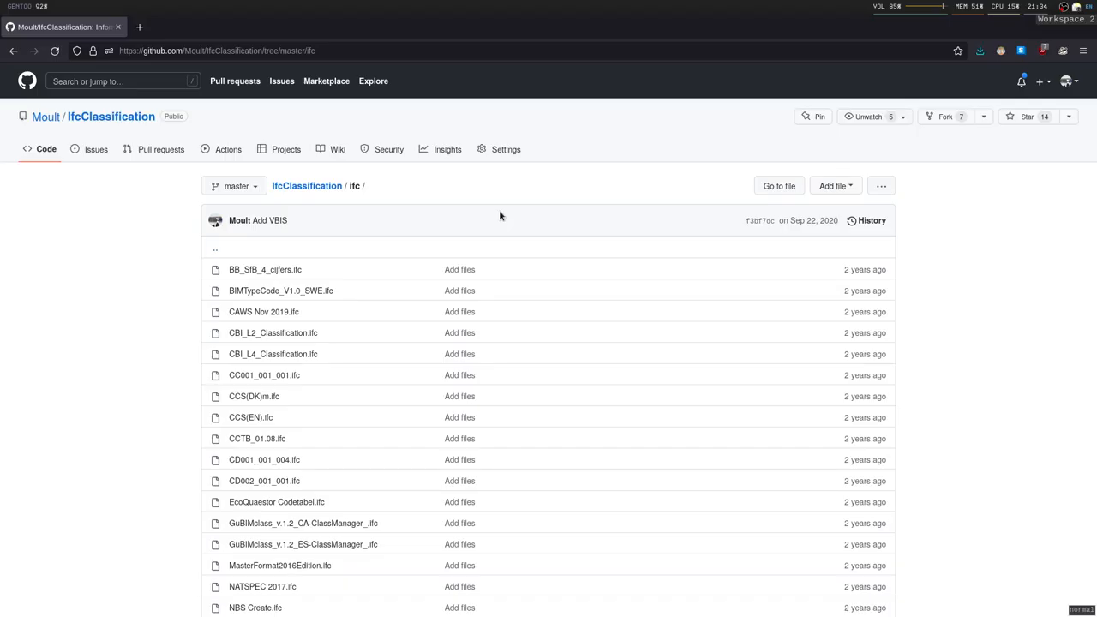
scroll("down", 3)
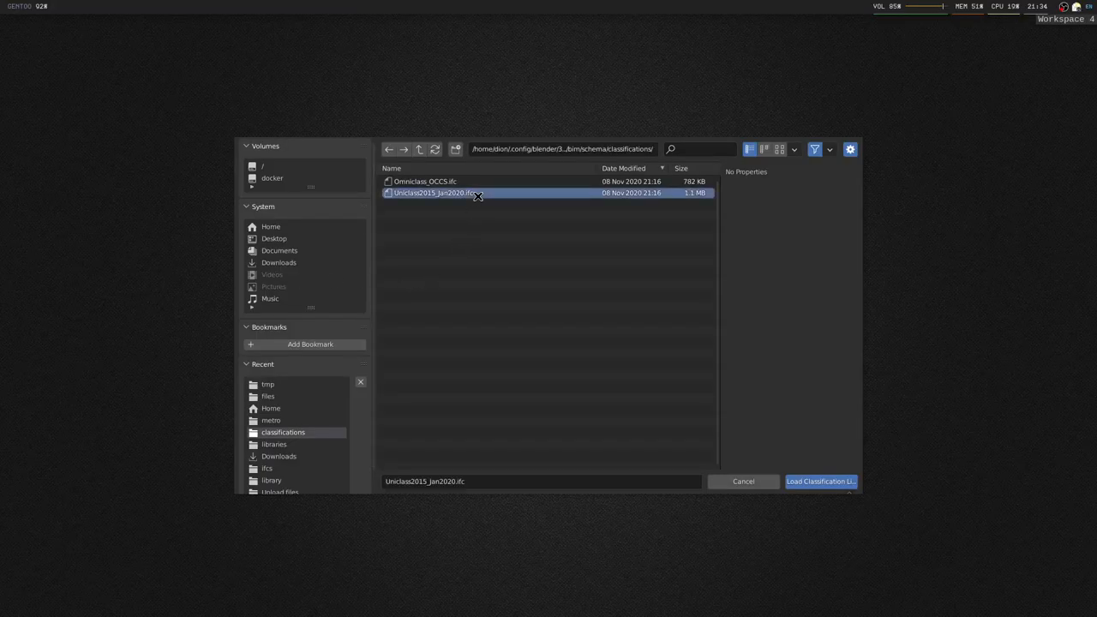
- Load the chosen Uniclass 2015 library into the project
left_click(819, 480)
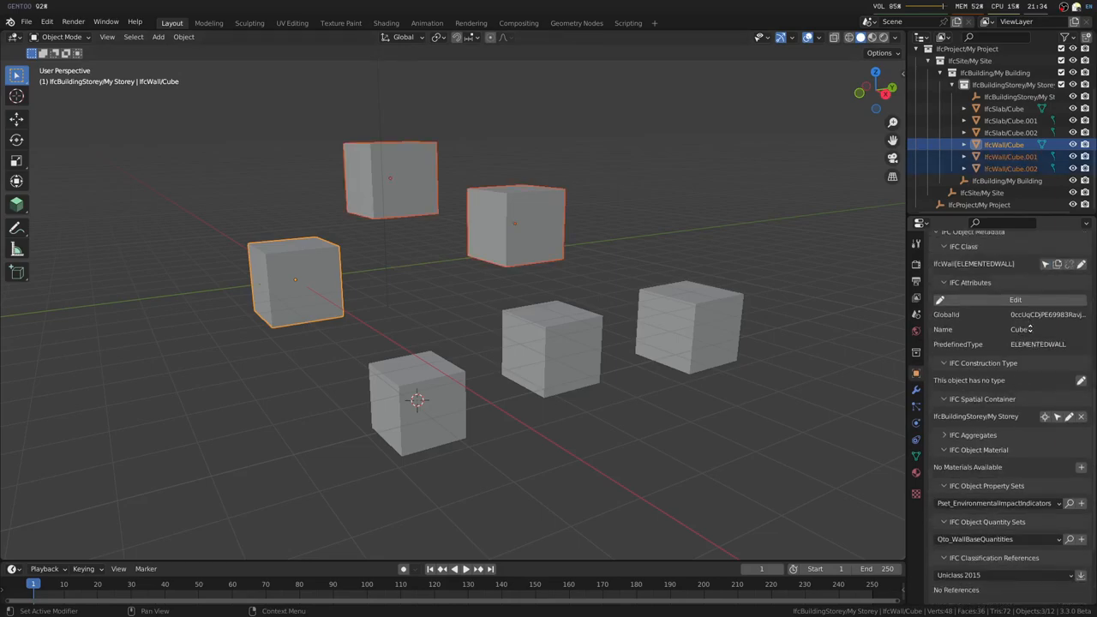
- Expand Uniclass Co (Complexes) and Co_20 down to the Co_20_15 office-complex entries
scroll("down", 3)
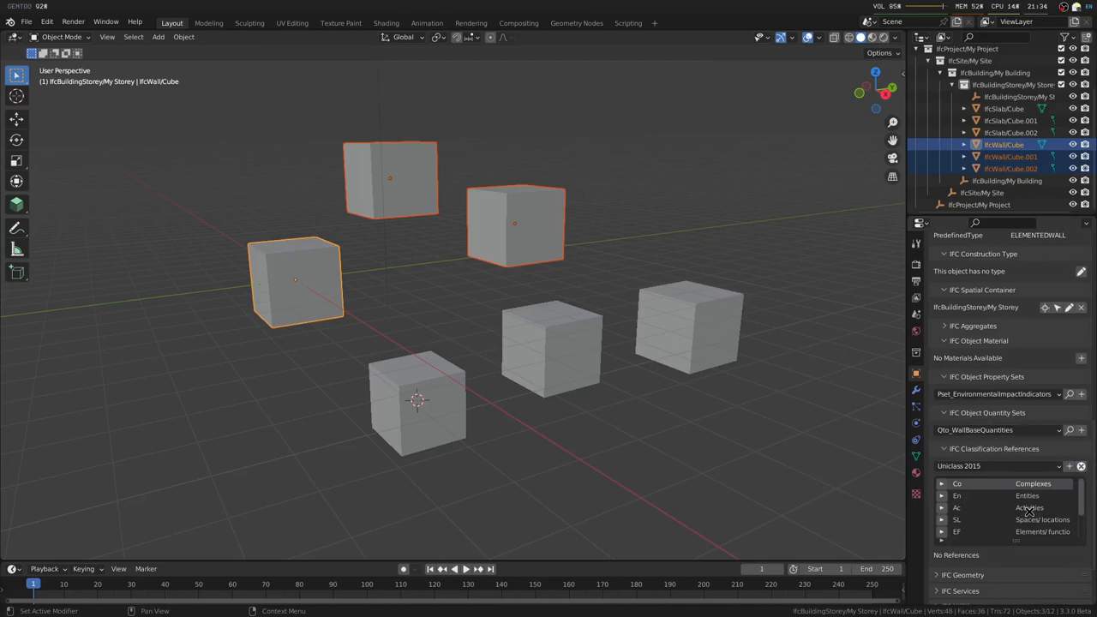
left_click(942, 484)
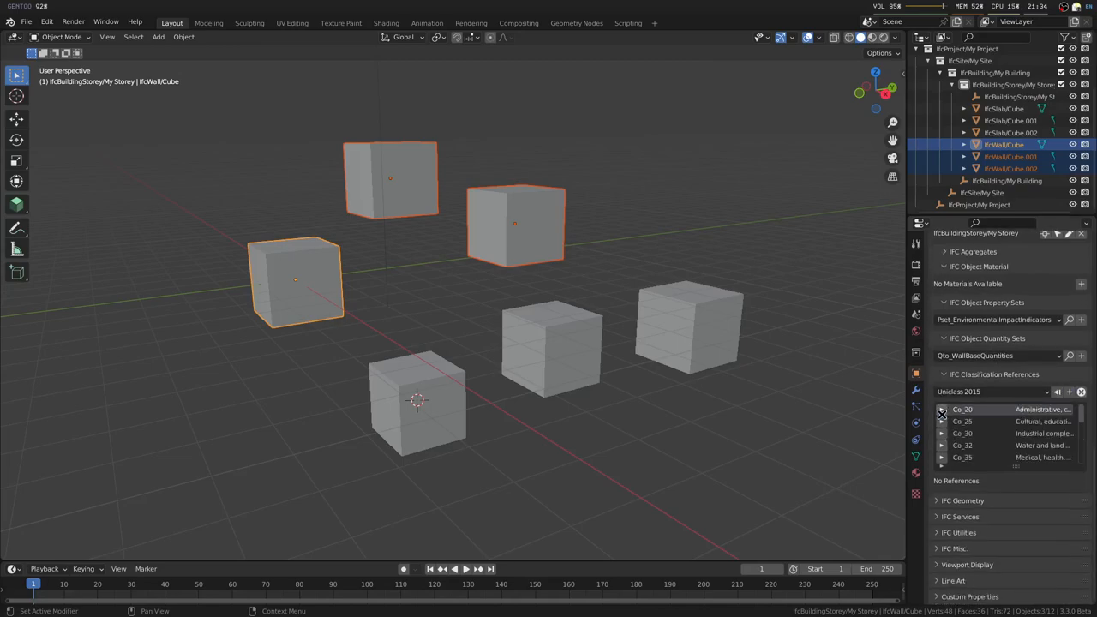
left_click(942, 409)
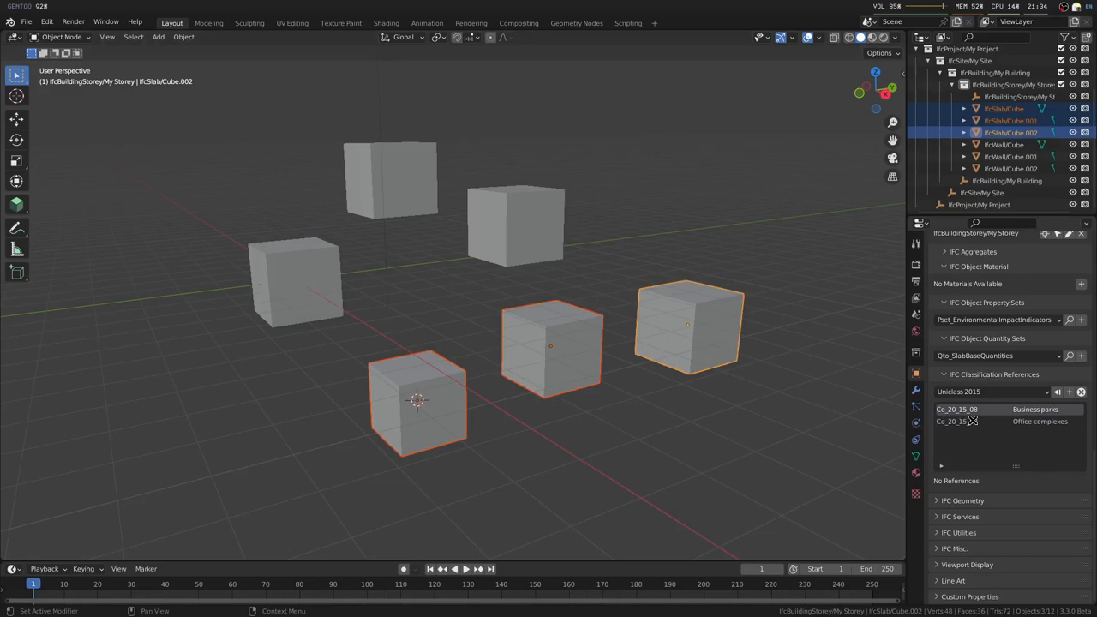
- Assign Co_20_15_58 Office complexes to the slabs and check the back wall cubes' references
left_click(973, 421)
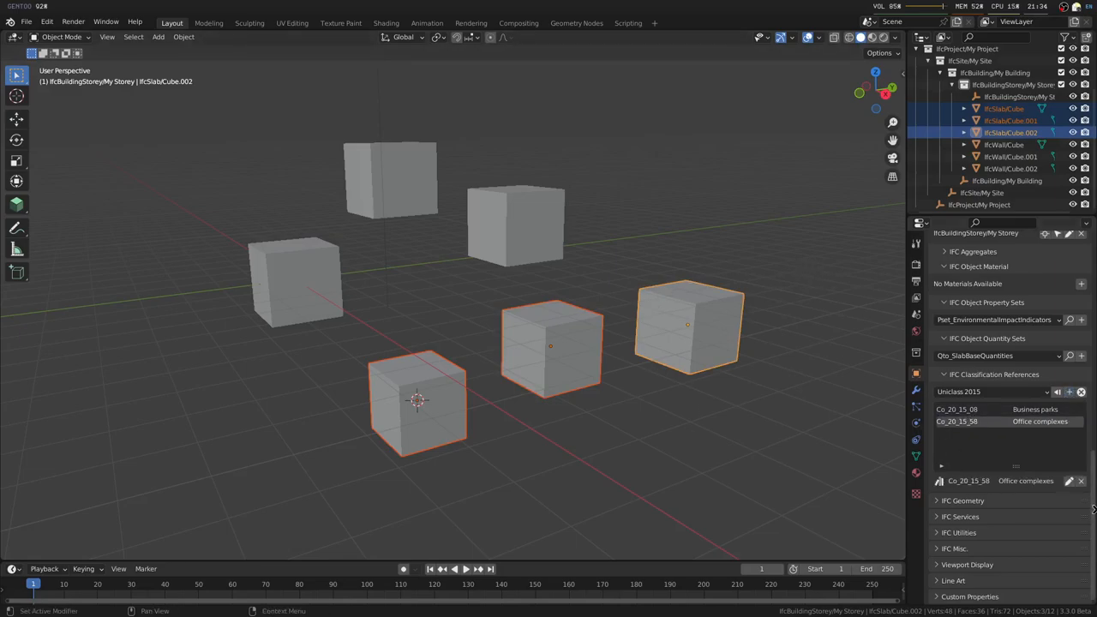
left_click(514, 223)
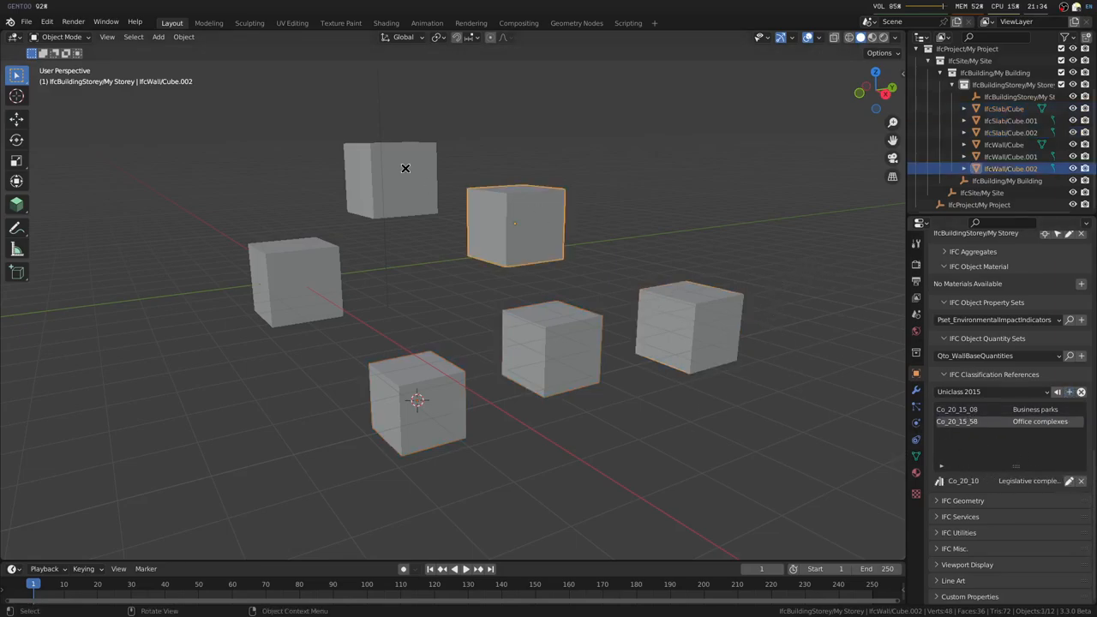
left_click(390, 180)
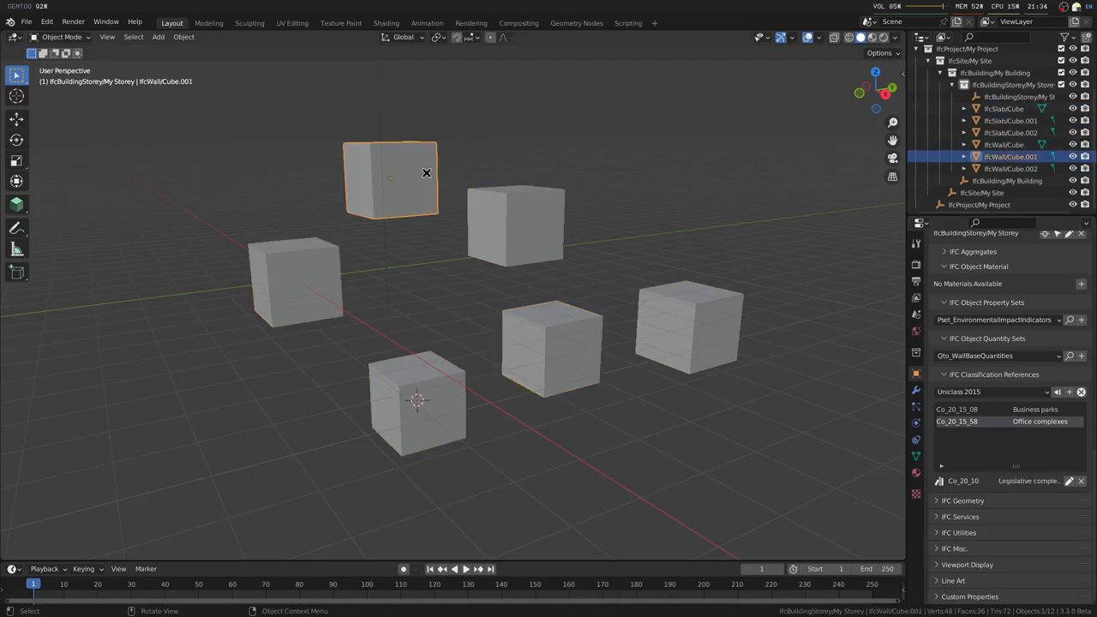
left_click(514, 223)
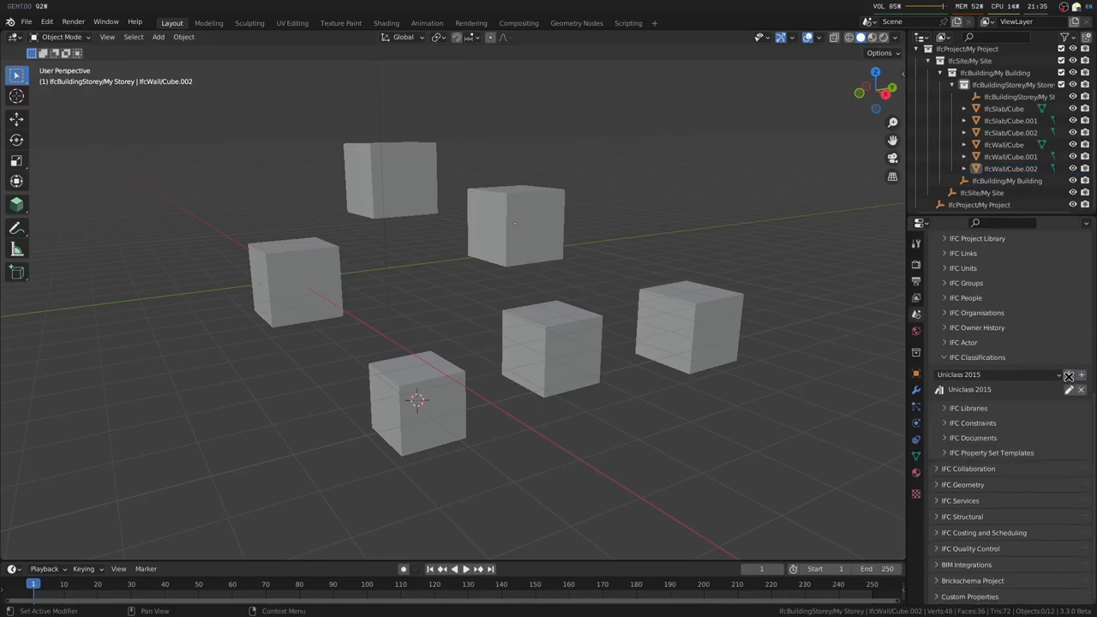
- Choose and load the Omniclass_OCCS.ifc library, then select the back wall cube
left_click(1068, 375)
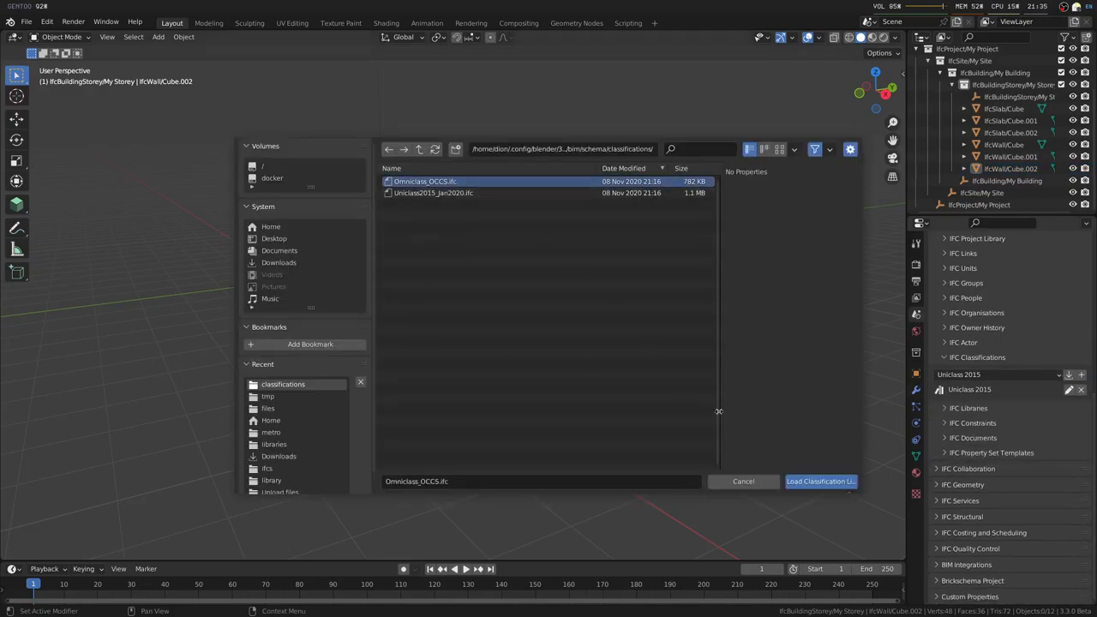
left_click(819, 481)
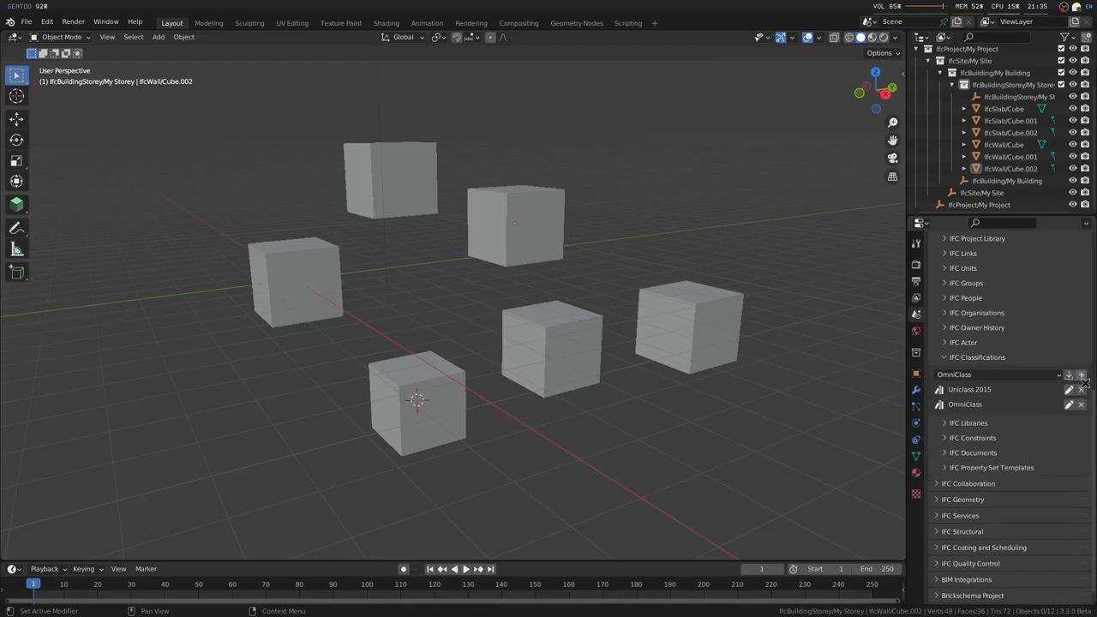
left_click(514, 225)
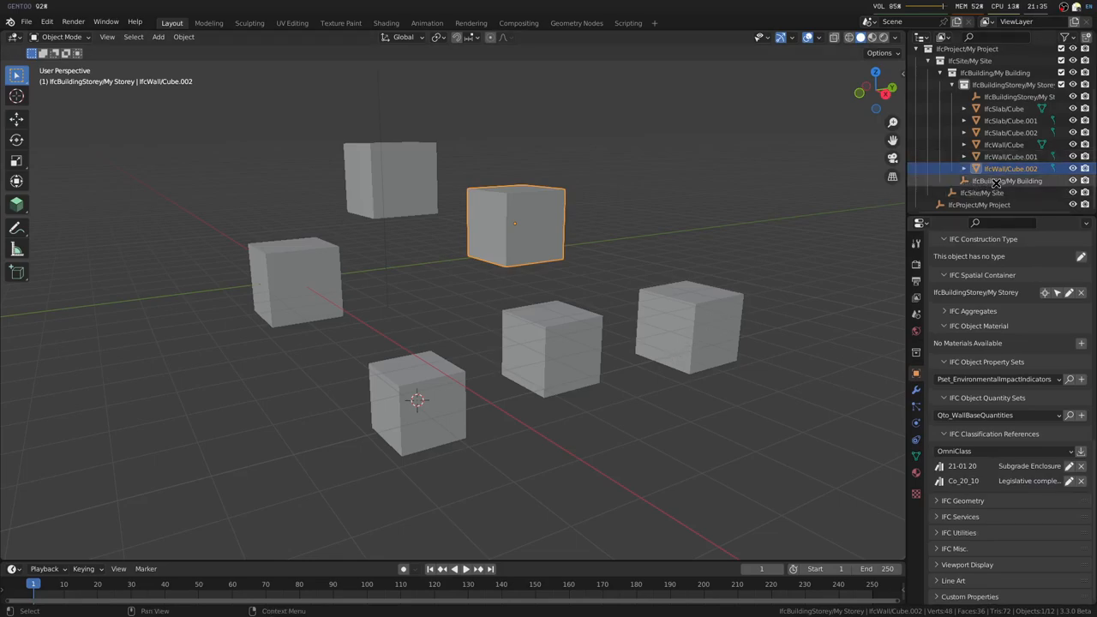
- Give My Building OmniClass reference 13-11 13 00 Planned Building, then select the left wall
left_click(1007, 181)
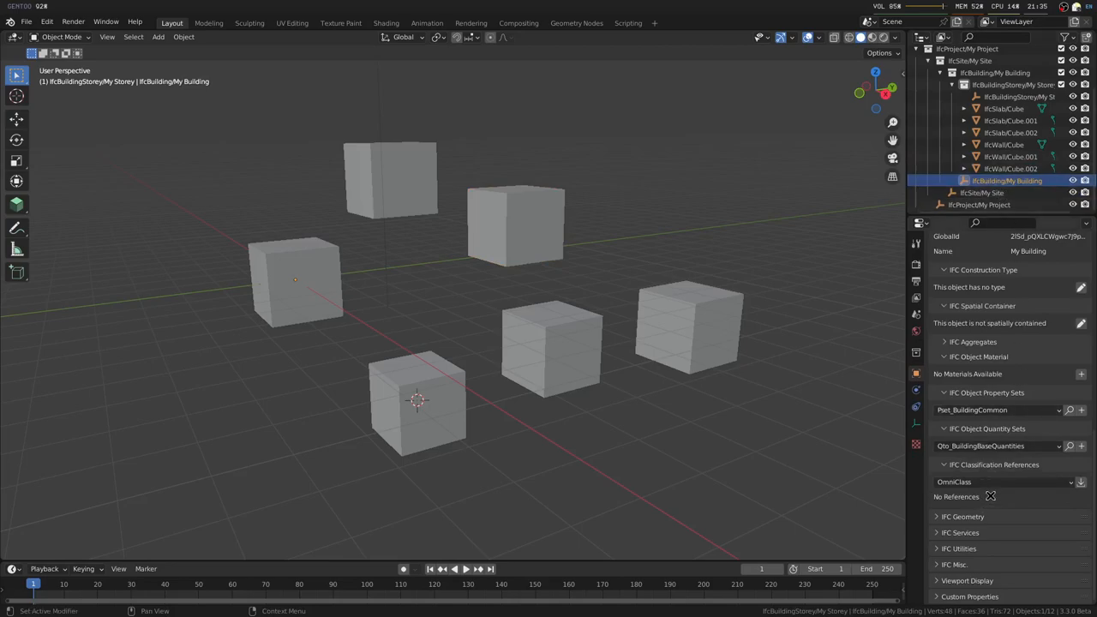
left_click(1071, 481)
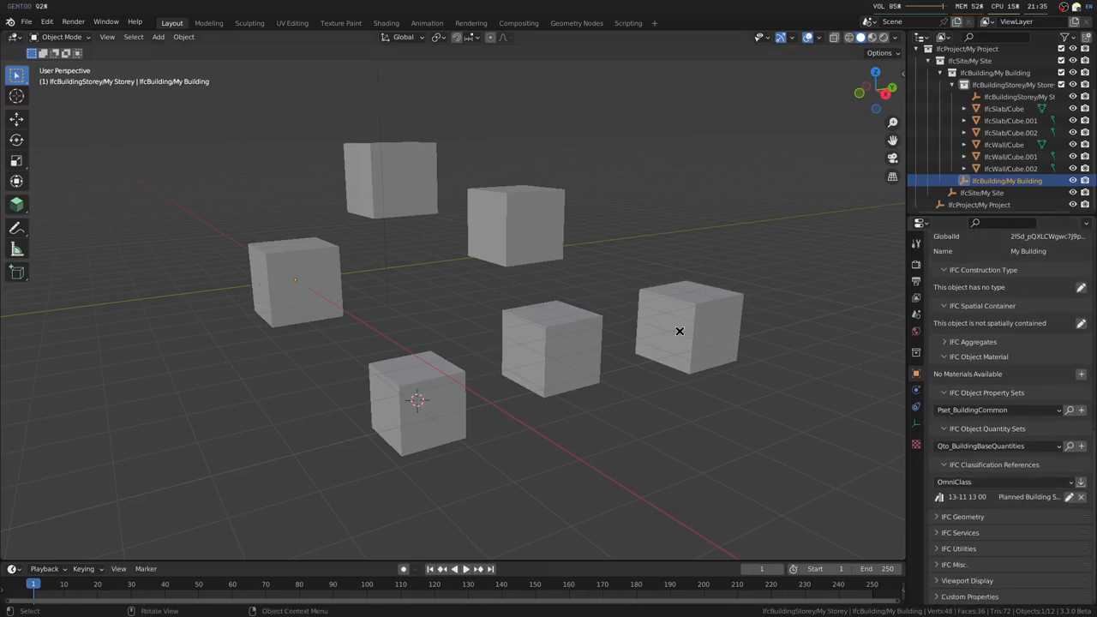
left_click(294, 283)
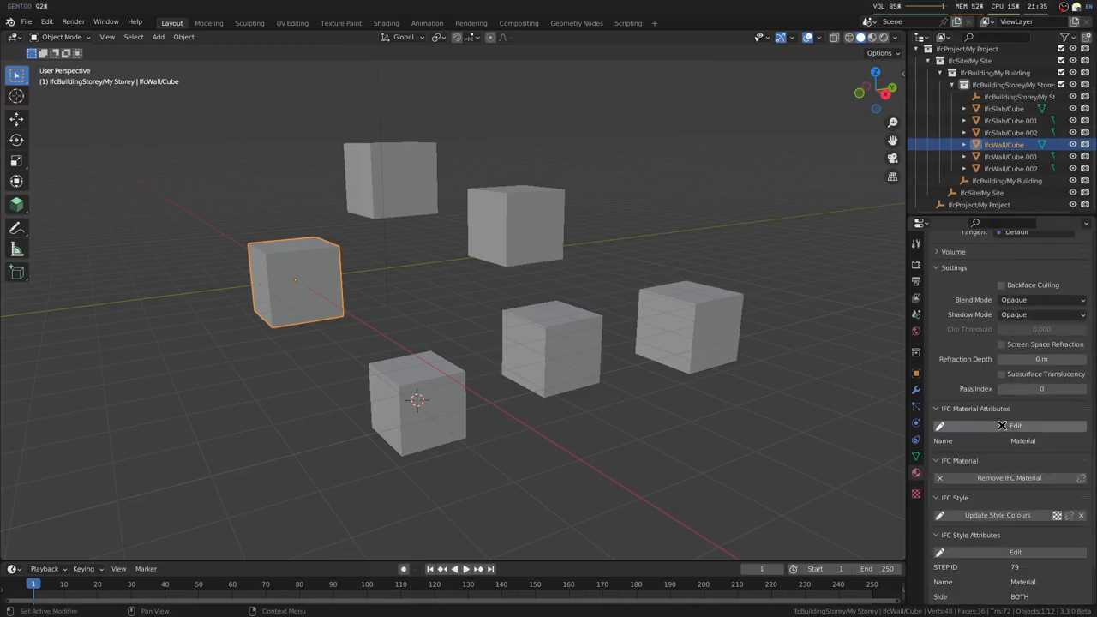
- Scroll to IFC Classifications listing the Uniclass 2015 and OmniClass libraries
scroll("down", 3)
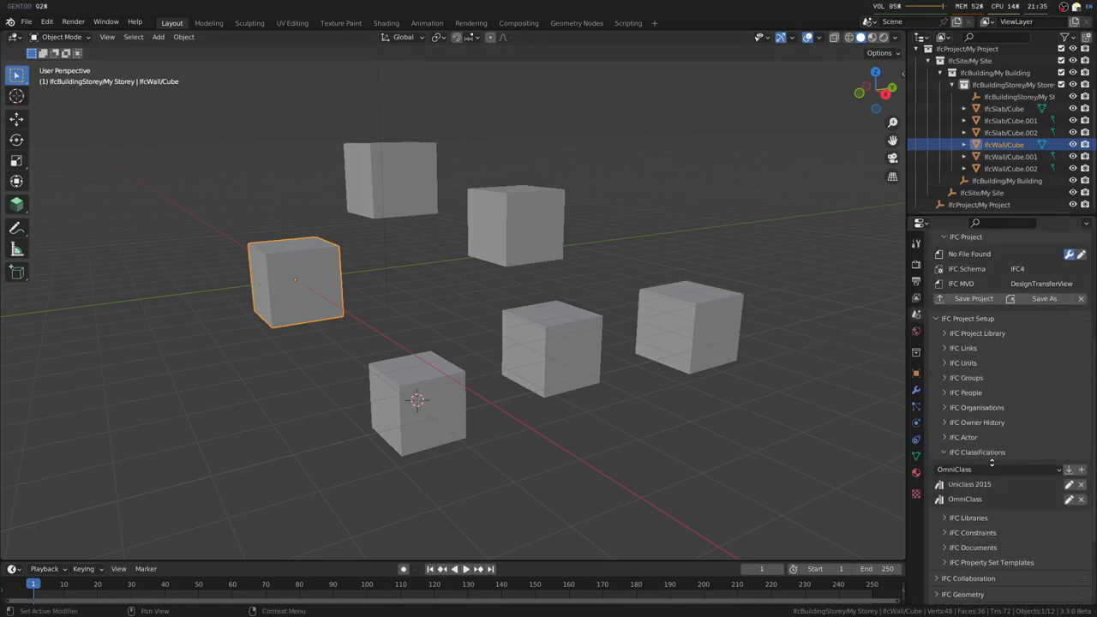
- Expand IFC Cost Schedules to reveal the single unnamed cost schedule
scroll("down", 3)
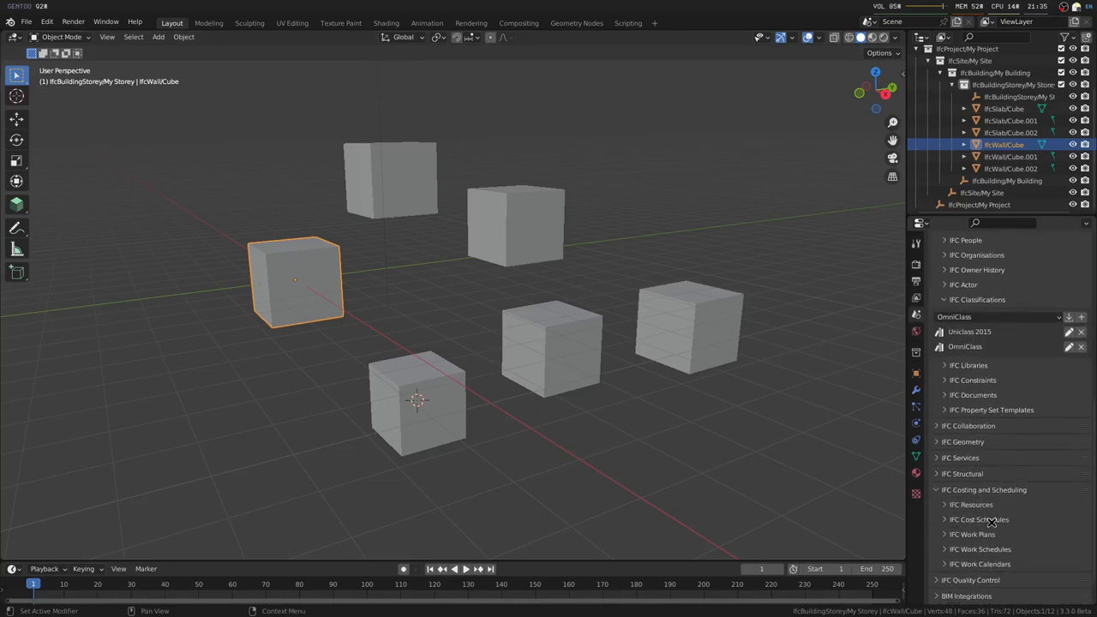
left_click(979, 520)
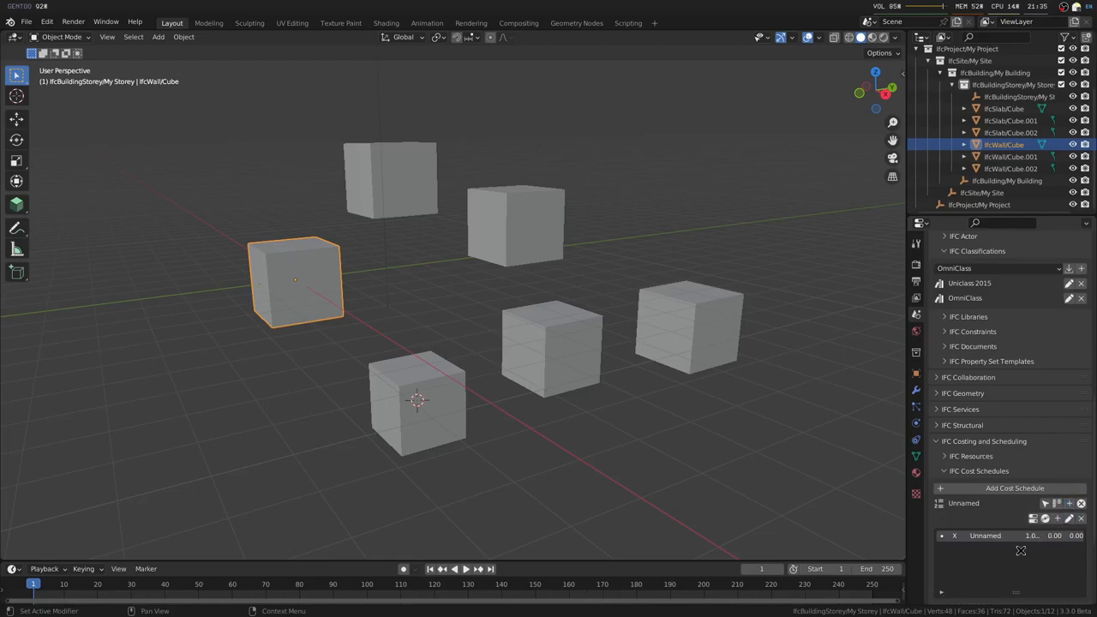